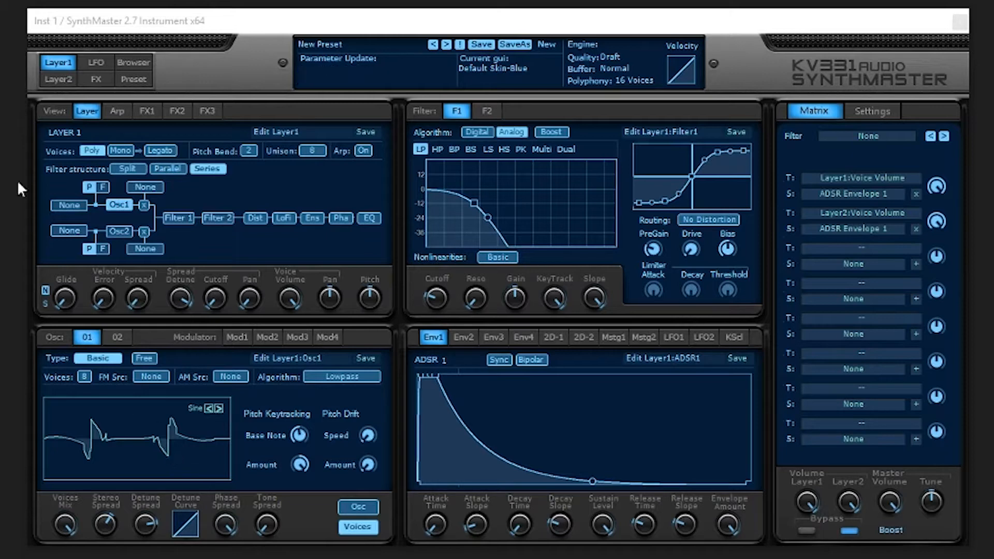
- Look at Layer 2's settings, then show the factory preset browser
{"action": "left_click", "coordinate": [58, 78]}
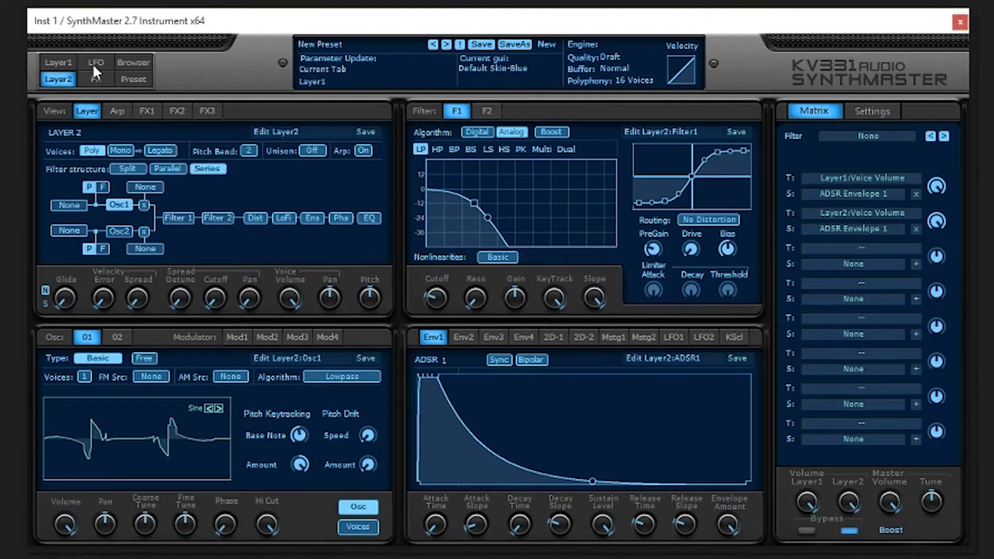
{"action": "left_click", "coordinate": [133, 61]}
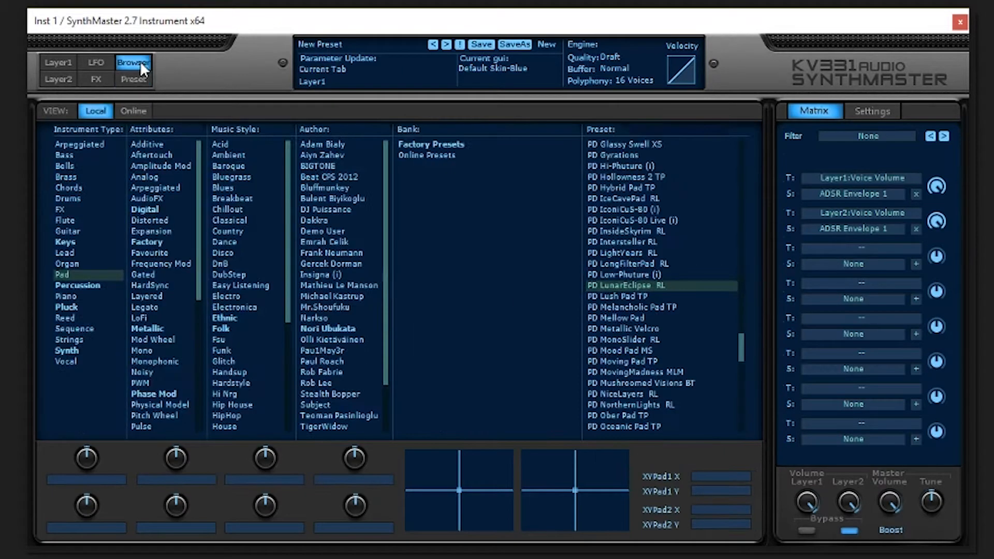
- Return from the preset browser to the Layer 1 editing page
{"action": "left_click", "coordinate": [69, 63]}
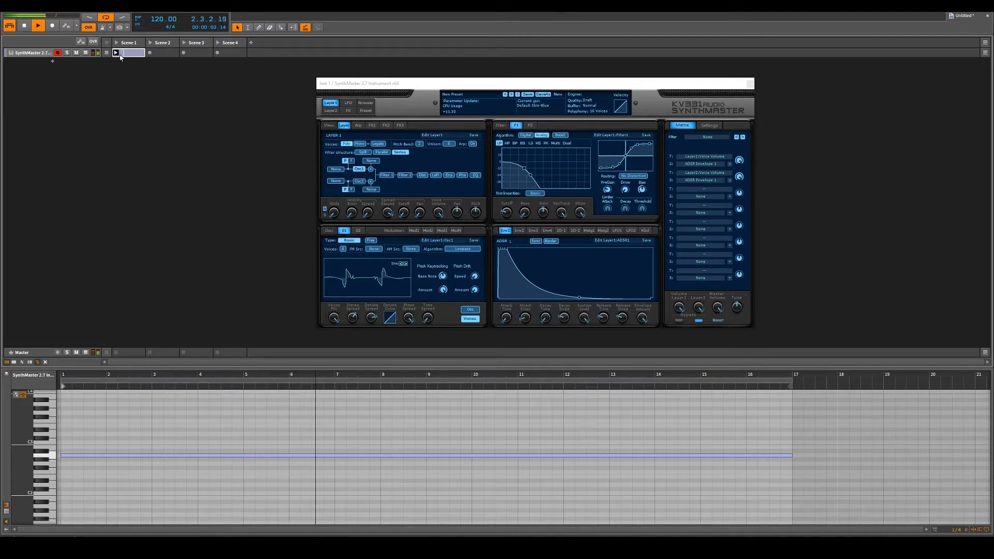
- Hide the SynthMaster window and show the Arrange timeline with the 16-bar note below
{"action": "left_click", "coordinate": [709, 125]}
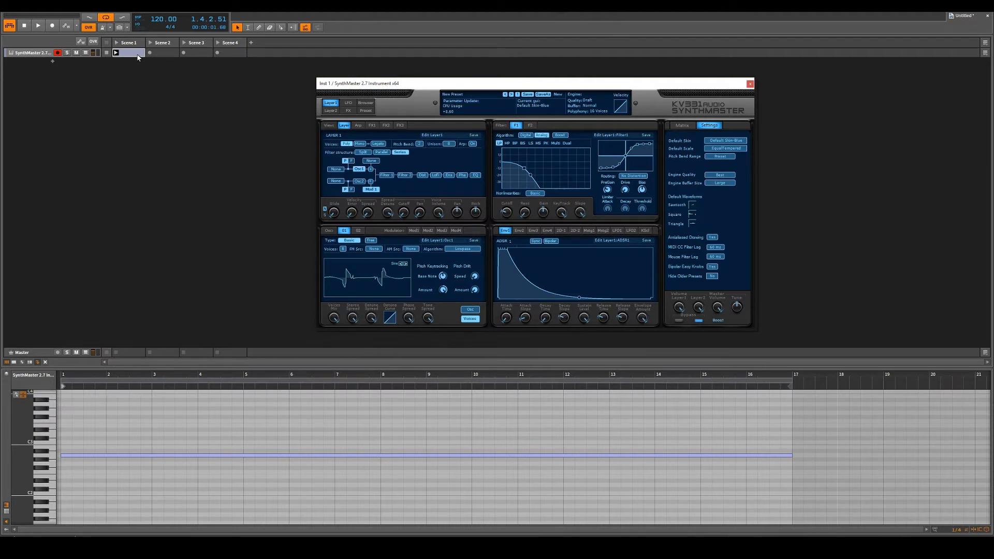
{"action": "left_click", "coordinate": [750, 83]}
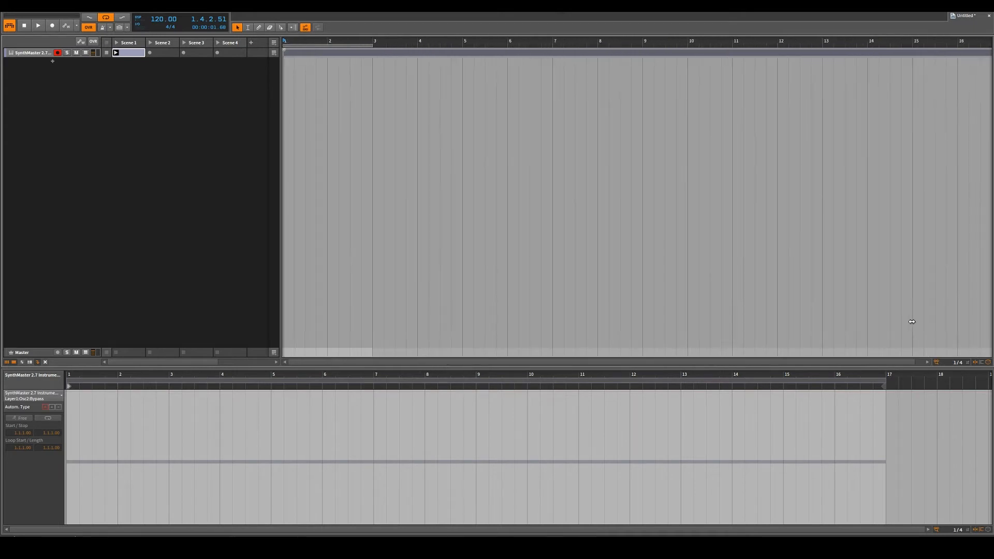
- Create a new audio track (Audio 1) to receive the bounced SynthMaster note
{"action": "right_click", "coordinate": [529, 53]}
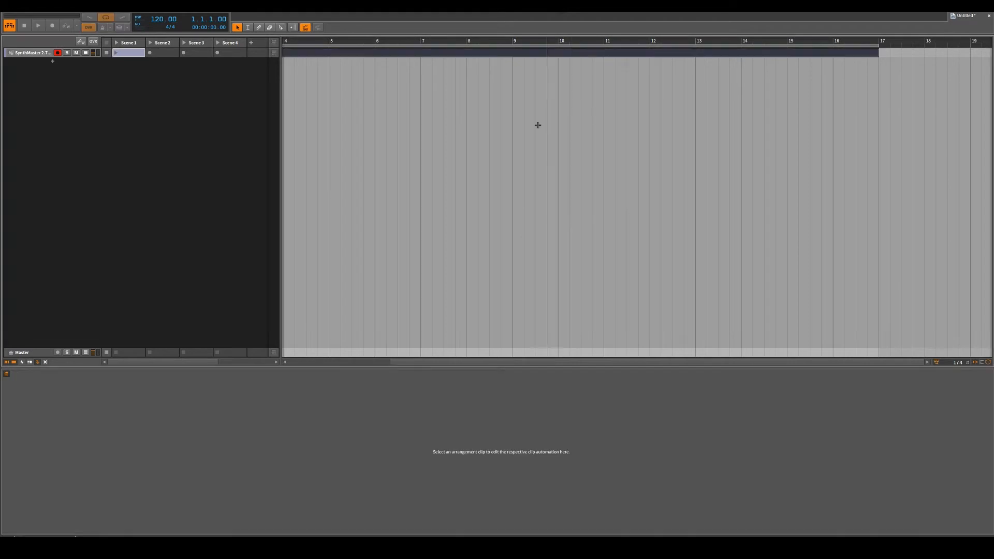
{"action": "right_click", "coordinate": [52, 61]}
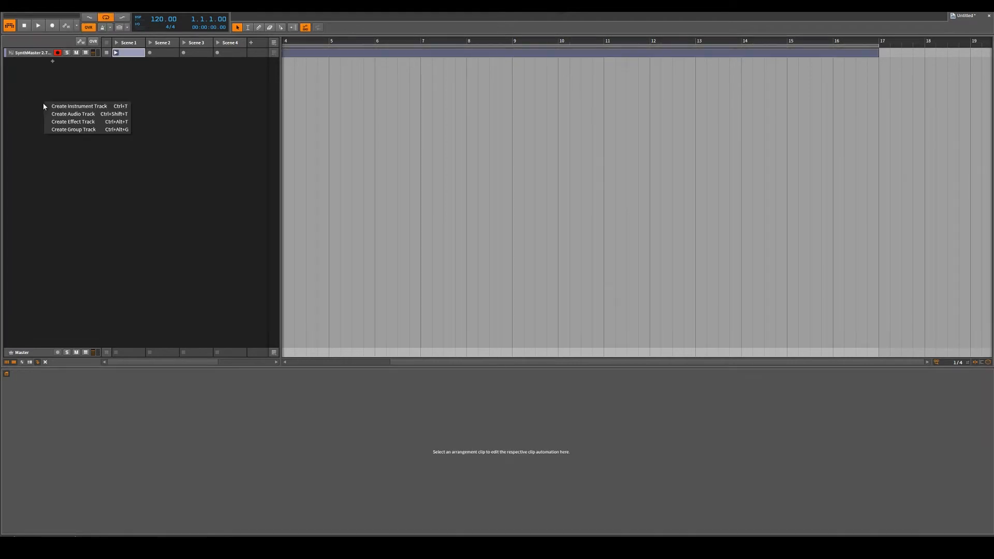
{"action": "mouse_move", "coordinate": [72, 116]}
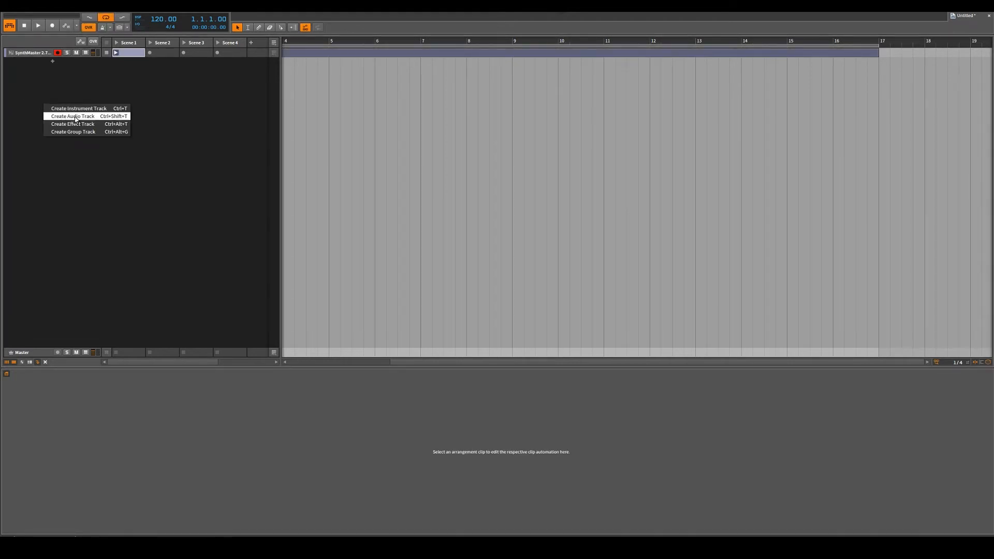
{"action": "left_click", "coordinate": [72, 116]}
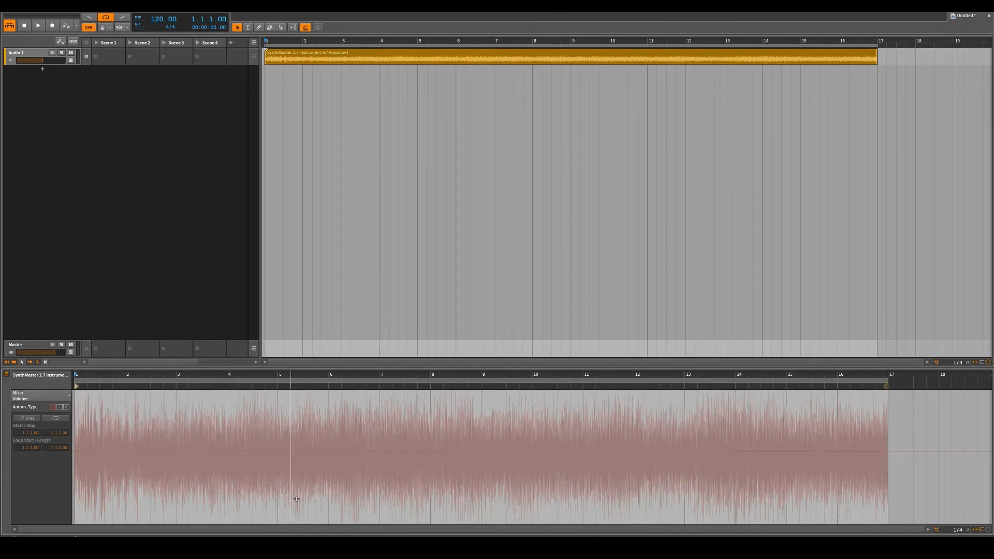
{"action": "mouse_move", "coordinate": [238, 273]}
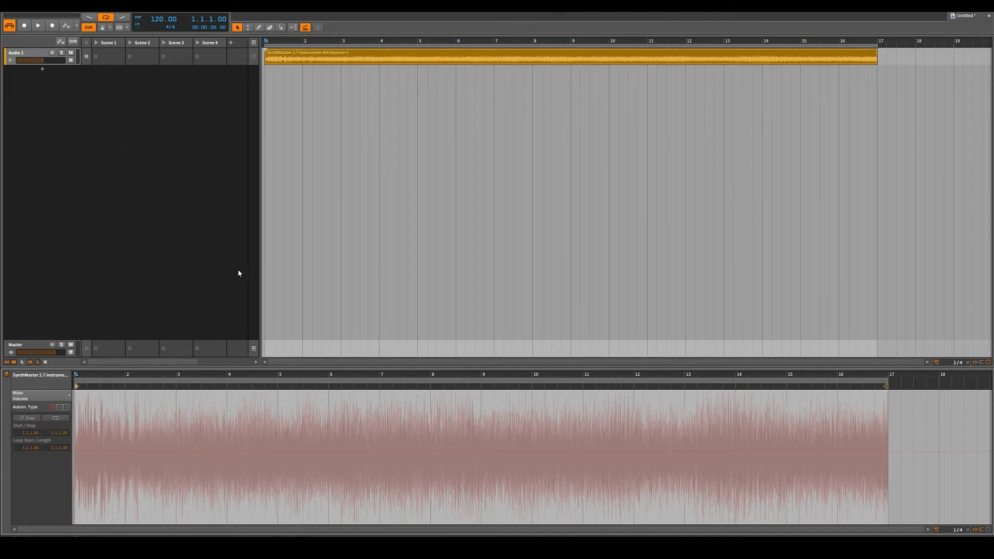
- Start playback of the rendered 16-bar clip on Audio 1 from the beginning
{"action": "left_click", "coordinate": [37, 25]}
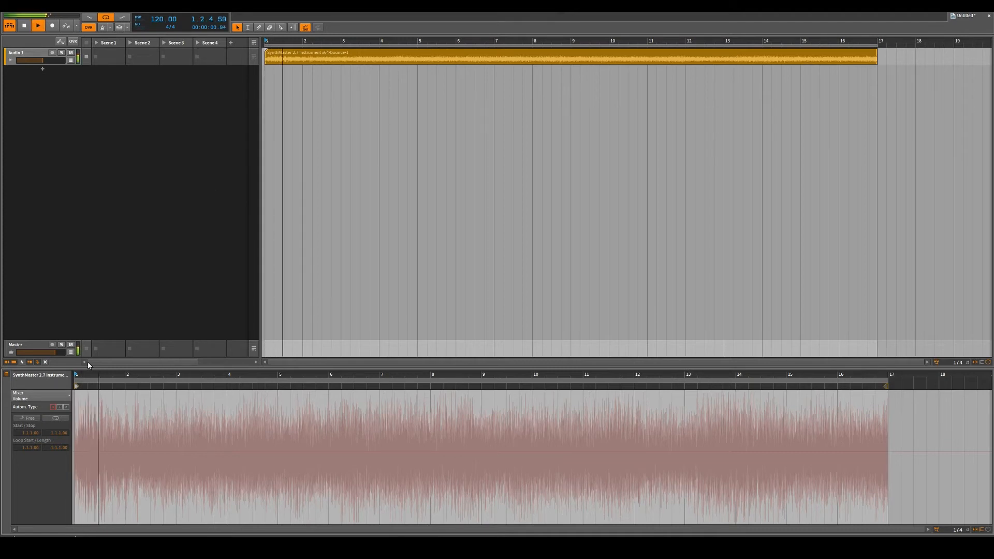